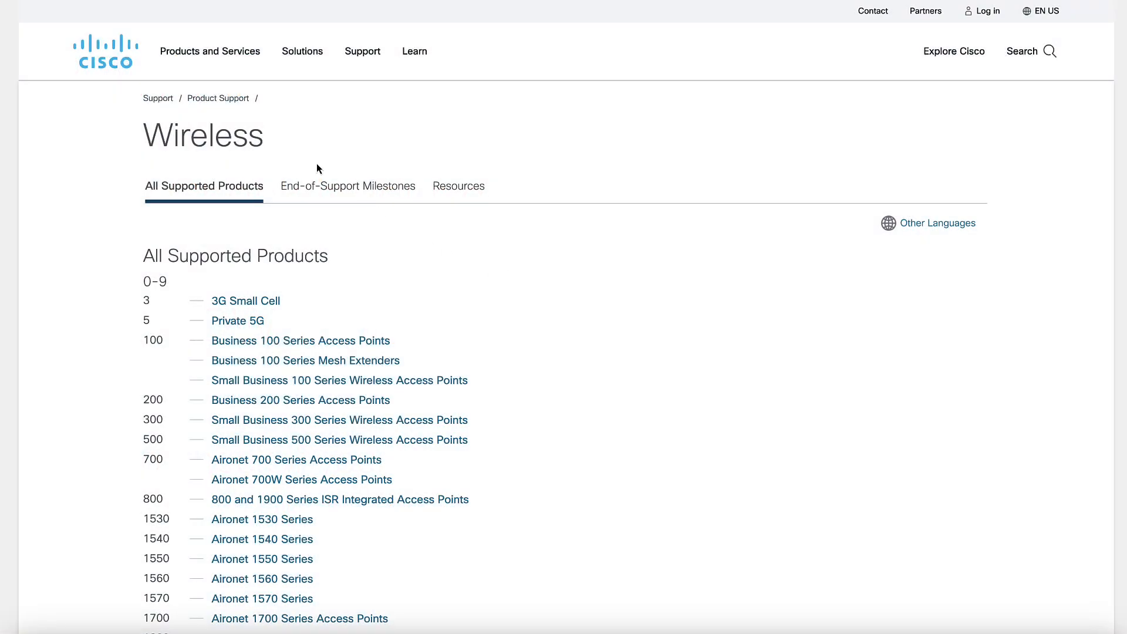
Reach the Catalyst 9162I support page's Technical References with its channel and power spreadsheets
scroll("down", 3)
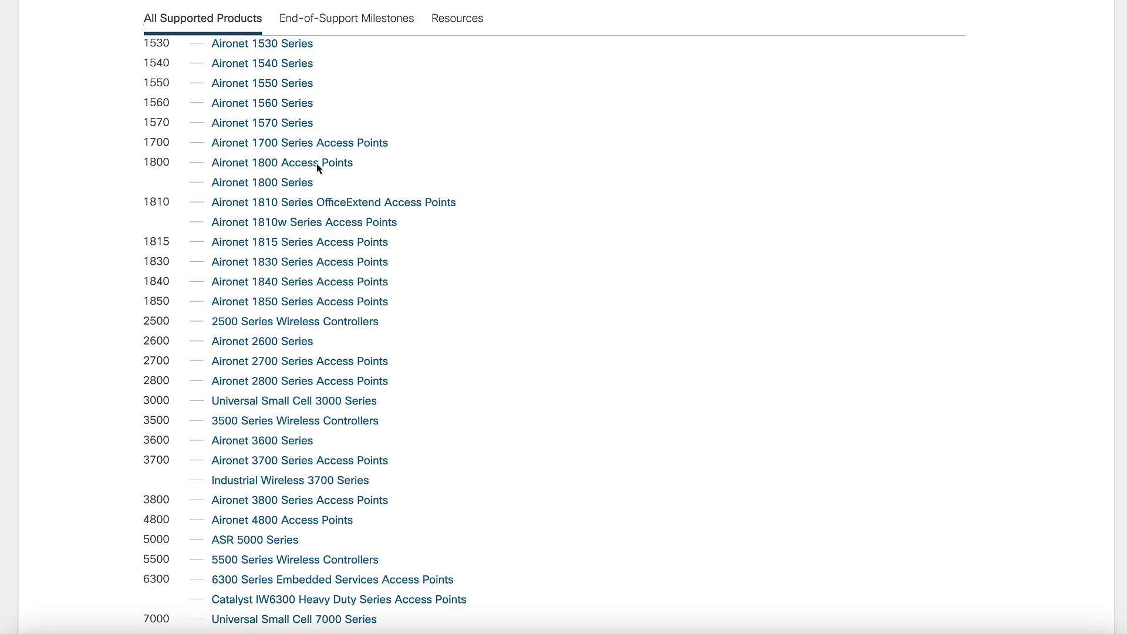
scroll("down", 3)
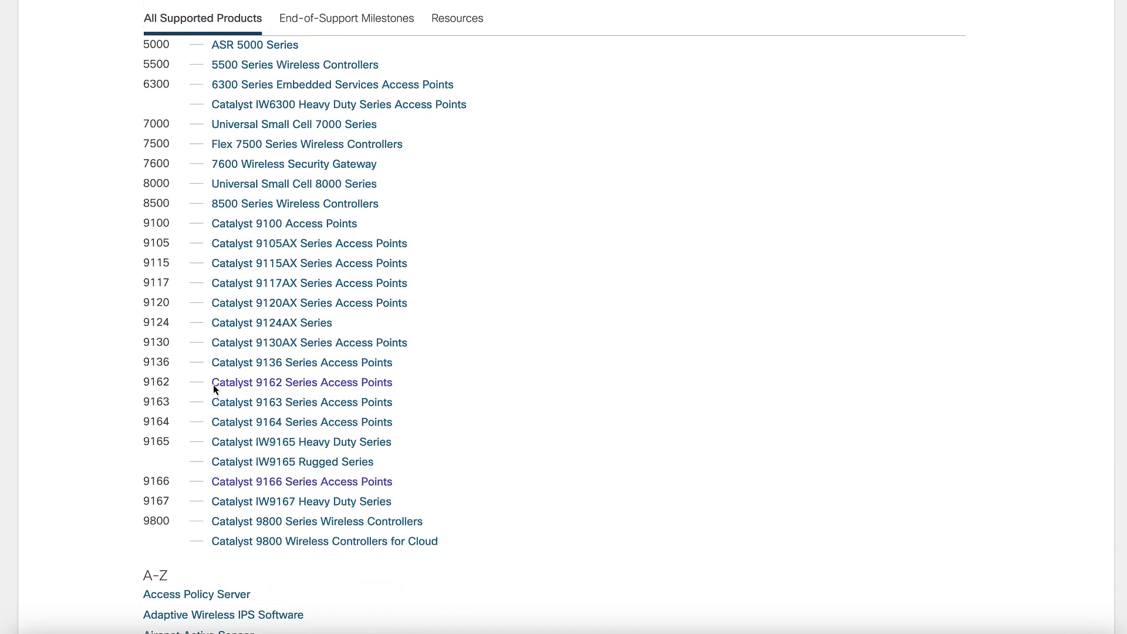
mouse_move(302, 382)
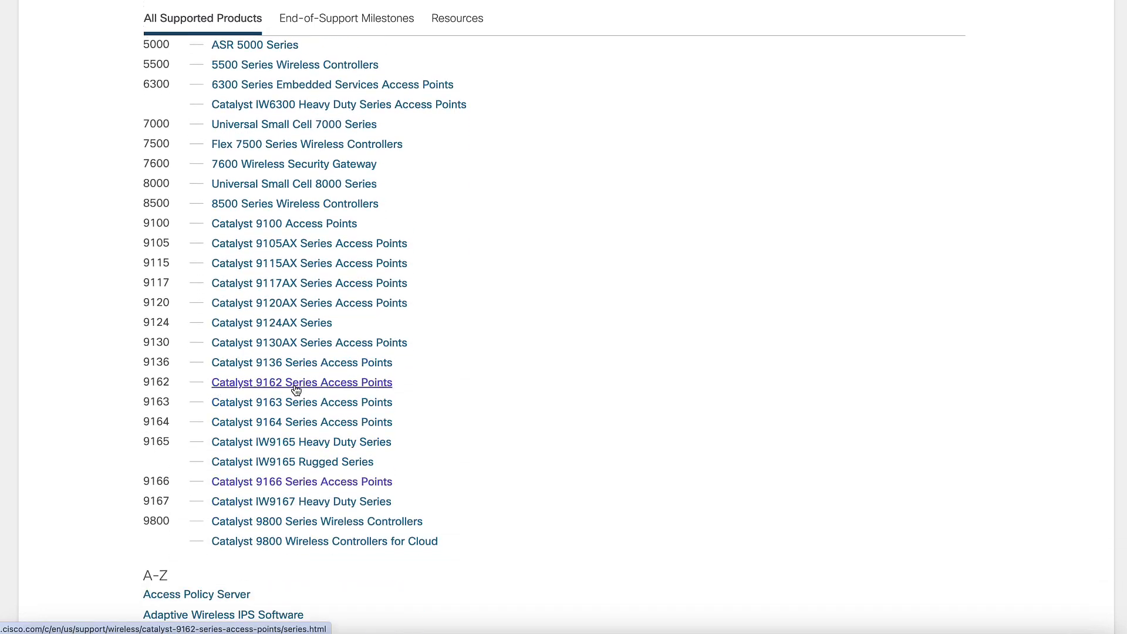
left_click(301, 382)
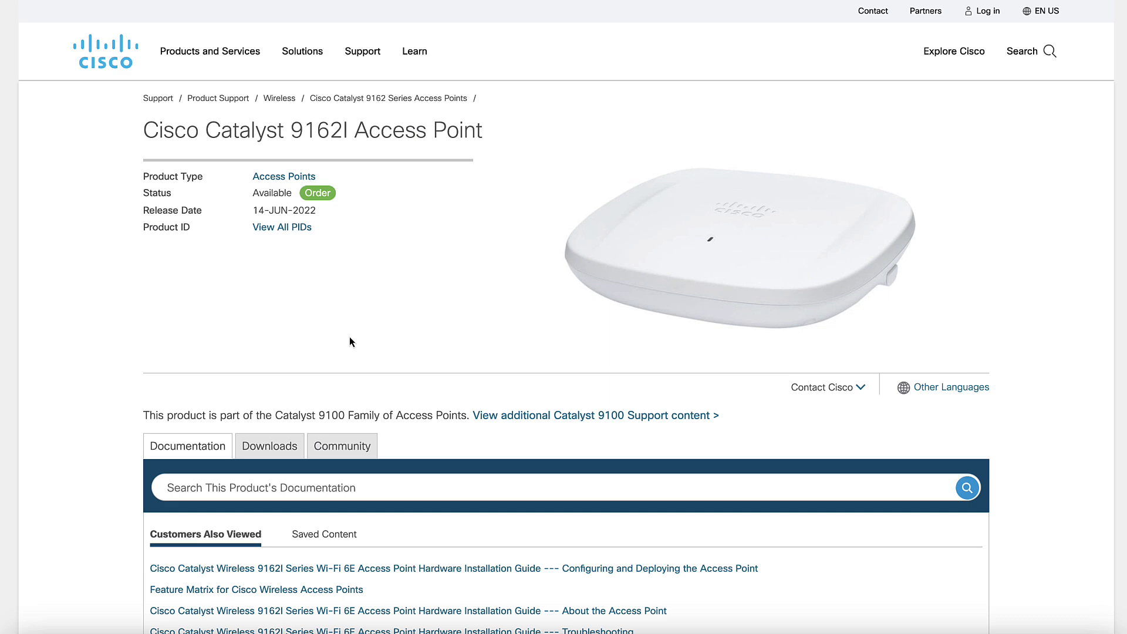
scroll("down", 3)
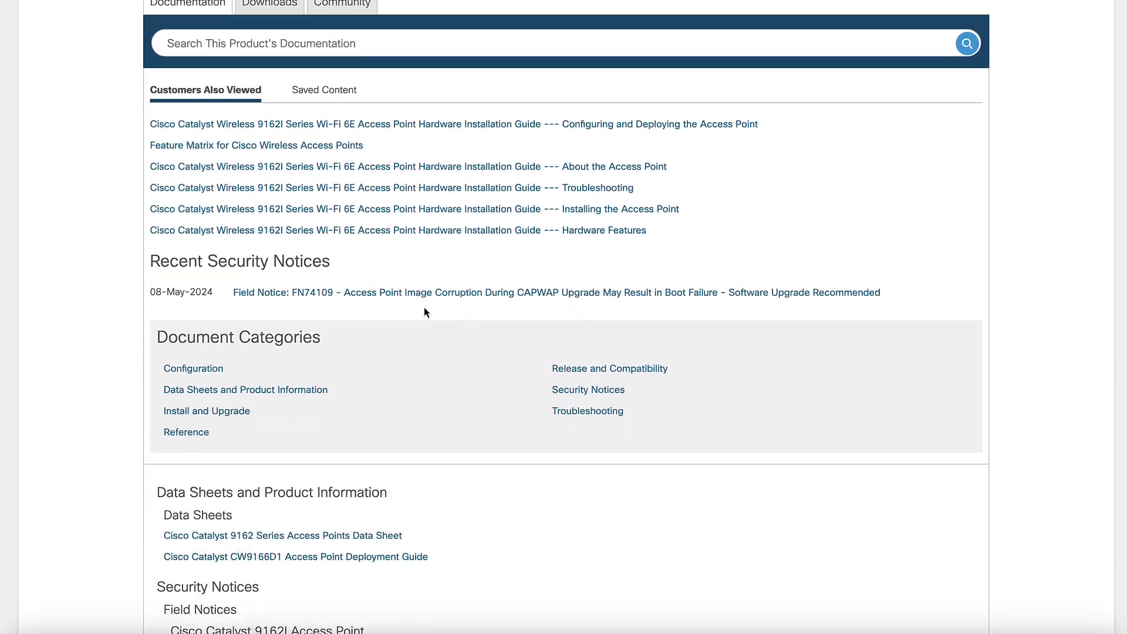
scroll("down", 3)
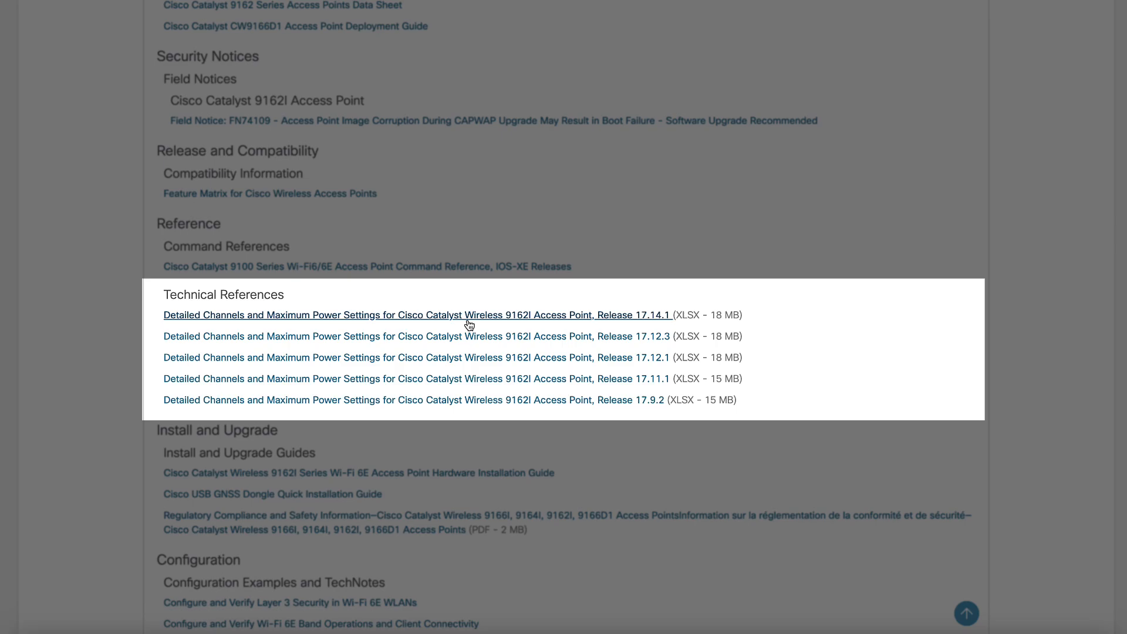
Get the Release 17.14.1 channels and power settings XLSX spreadsheet
left_click(417, 315)
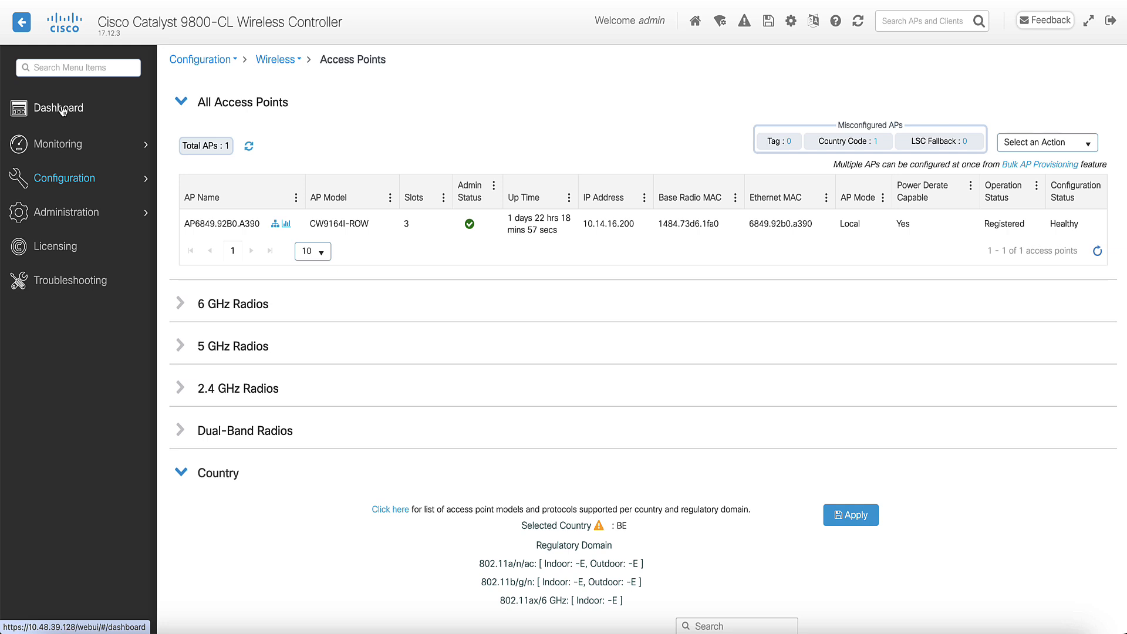
Show the controller dashboard with the single AP's radios down
left_click(59, 108)
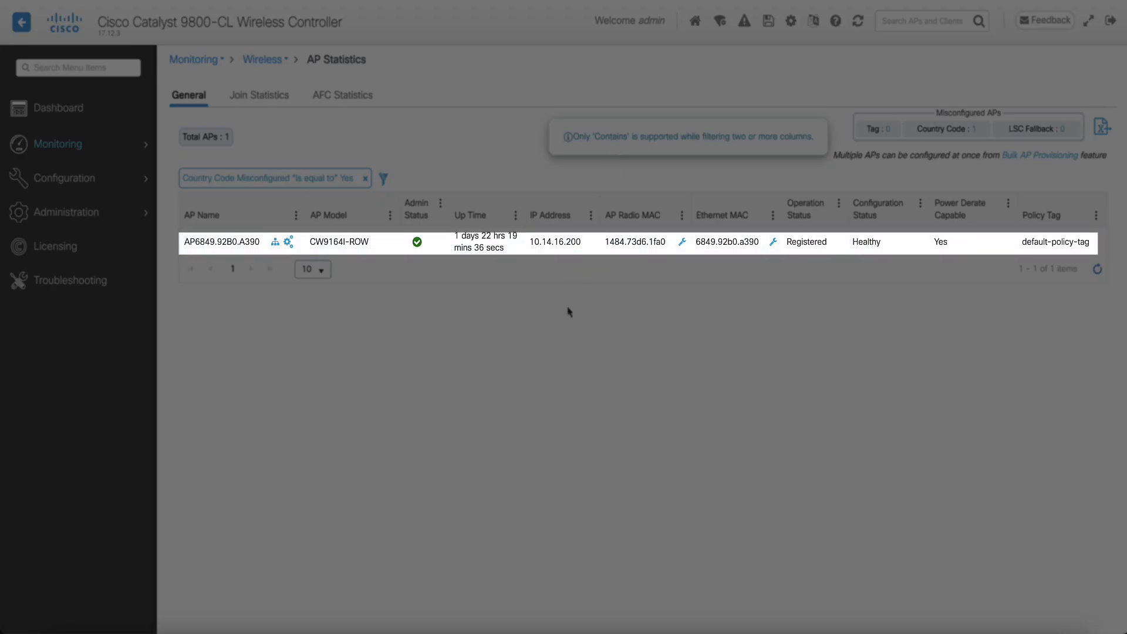
mouse_move(568, 319)
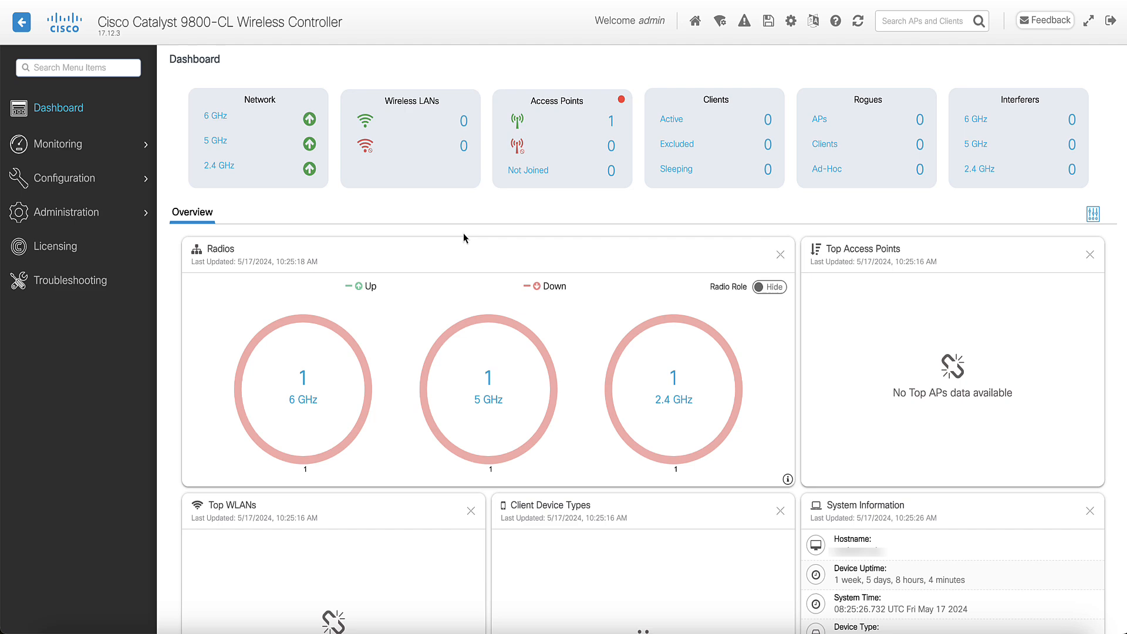
mouse_move(135, 177)
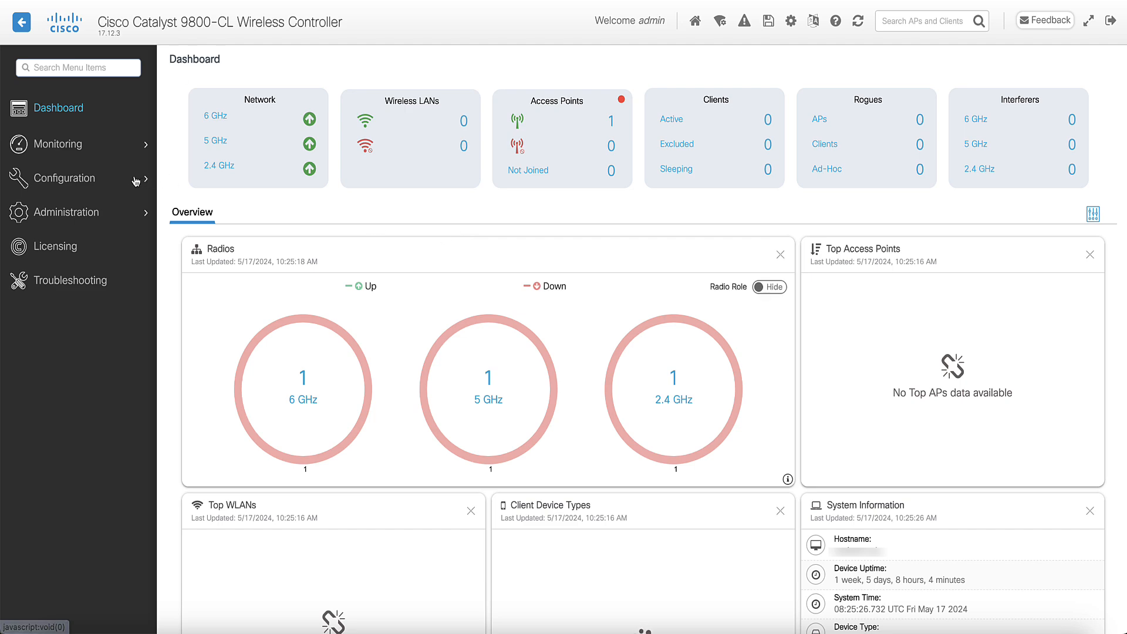
Reach the Access Points global country settings and search the country list for 'B'
left_click(63, 177)
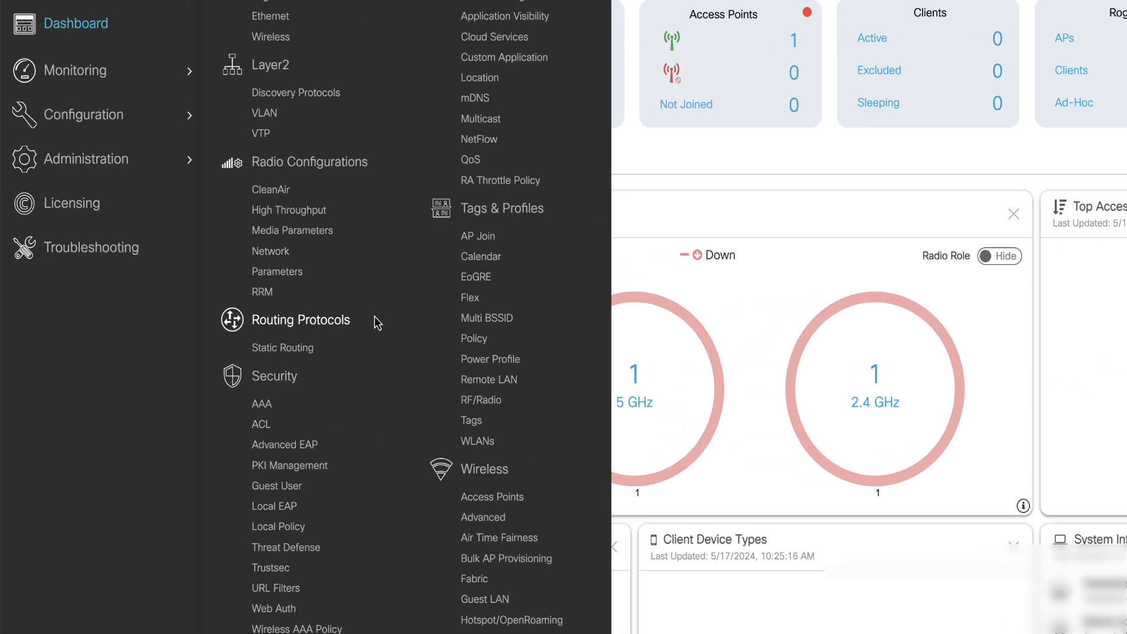
scroll("down", 3)
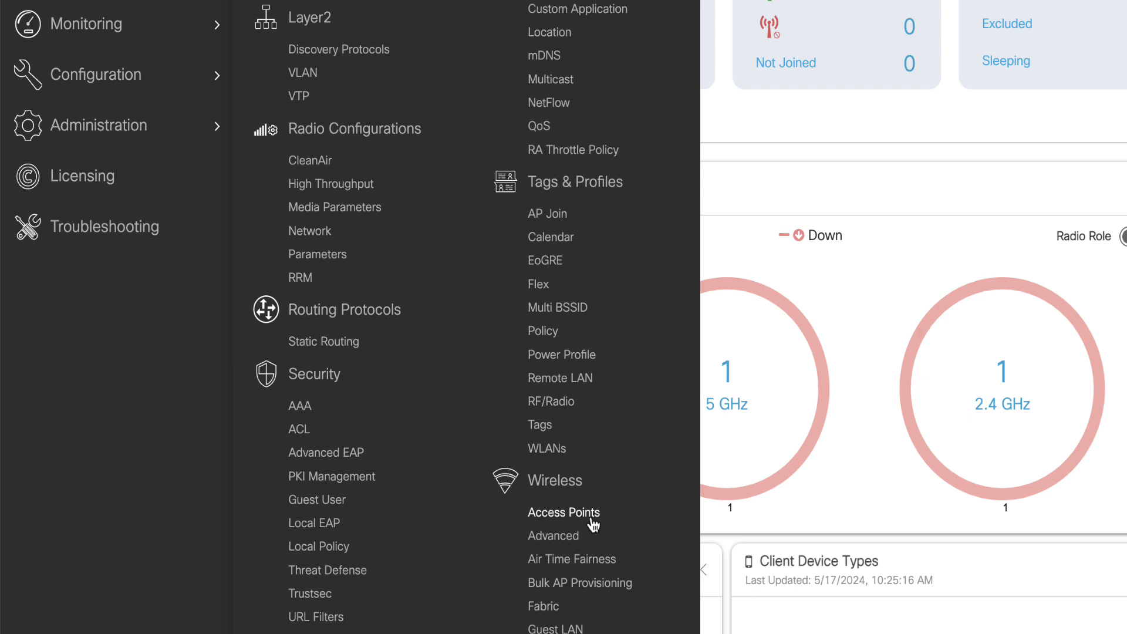
left_click(563, 512)
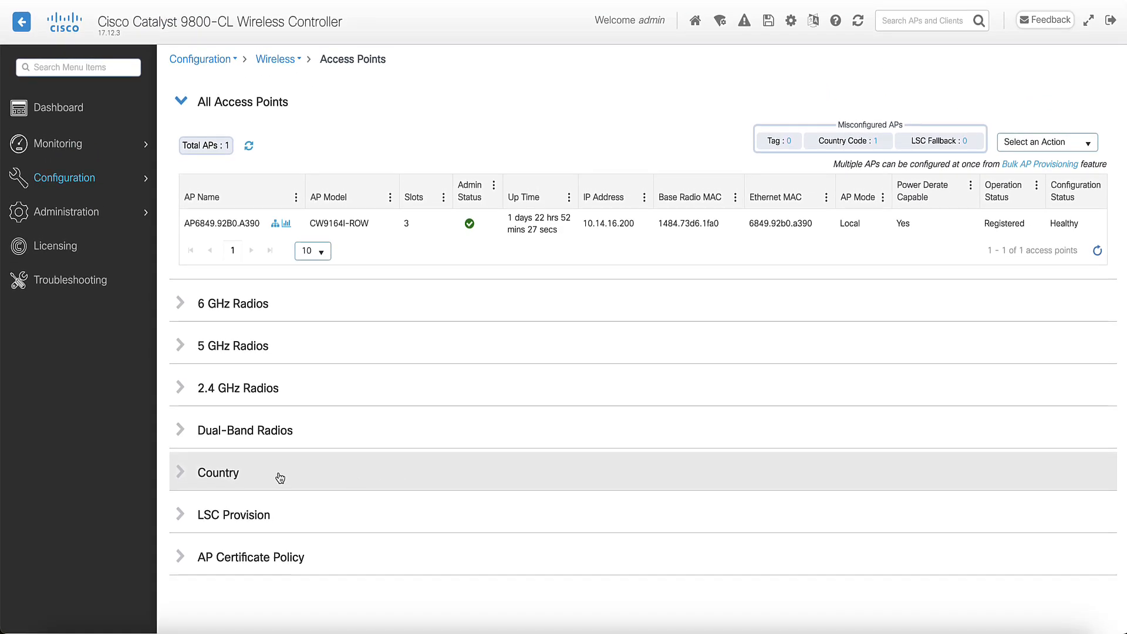
left_click(219, 473)
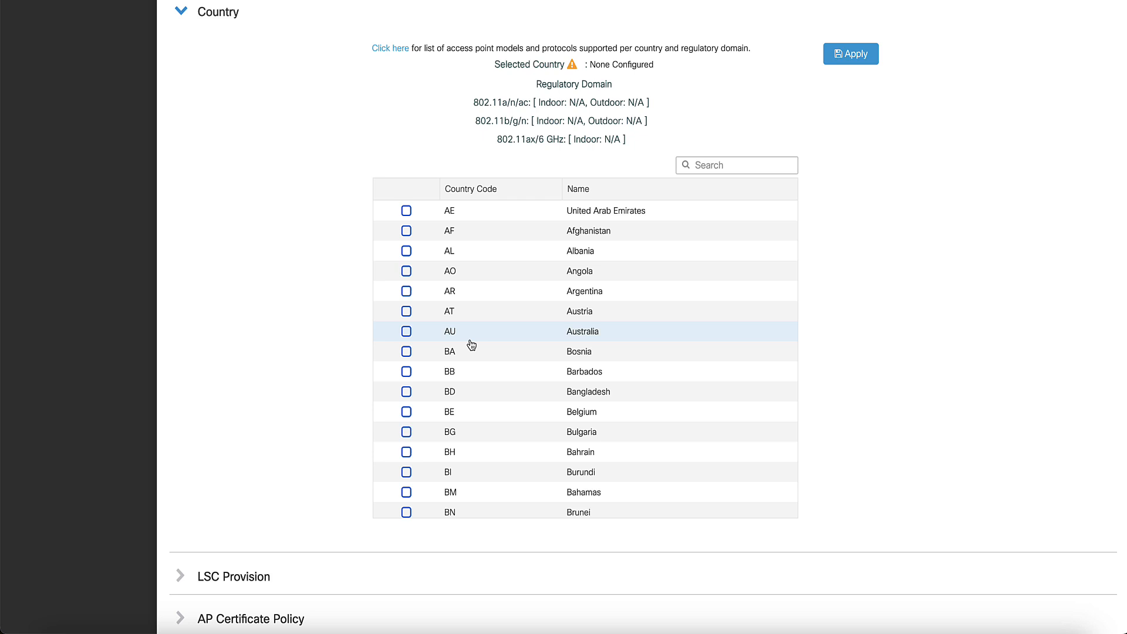
left_click(407, 554)
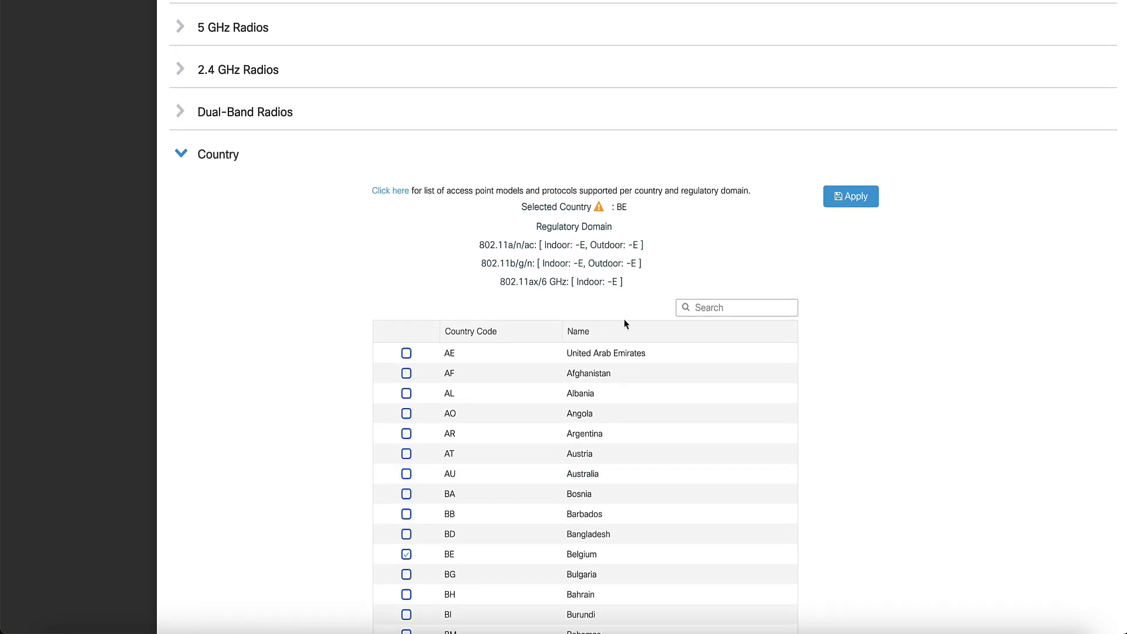
type("BR")
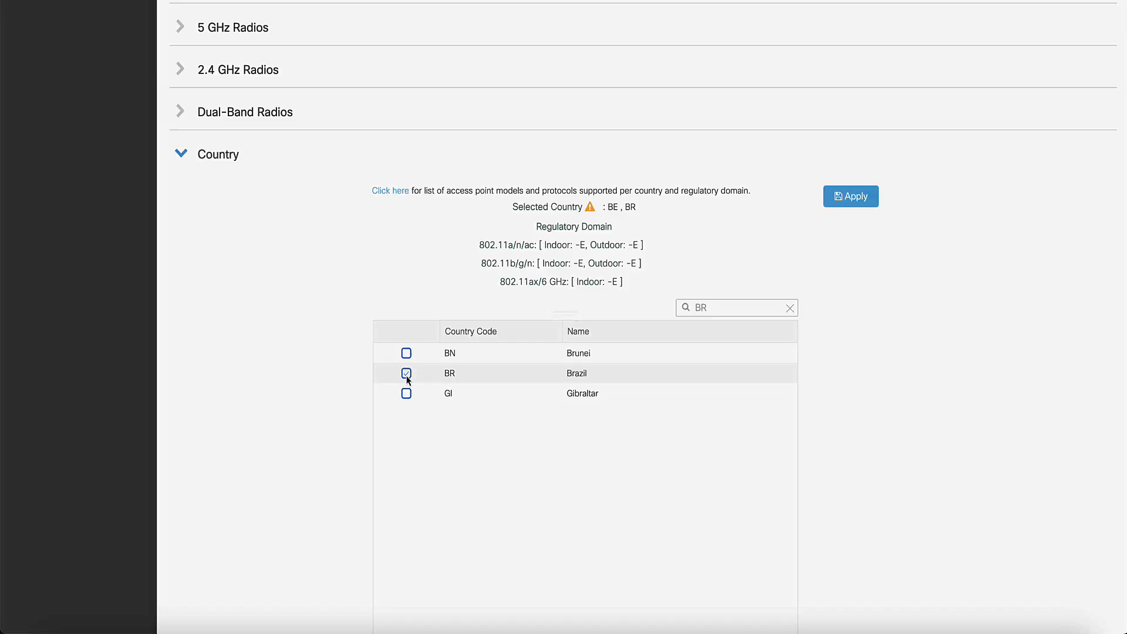
Add BR to the controller's country list alongside BE and confirm the applied change
left_click(850, 196)
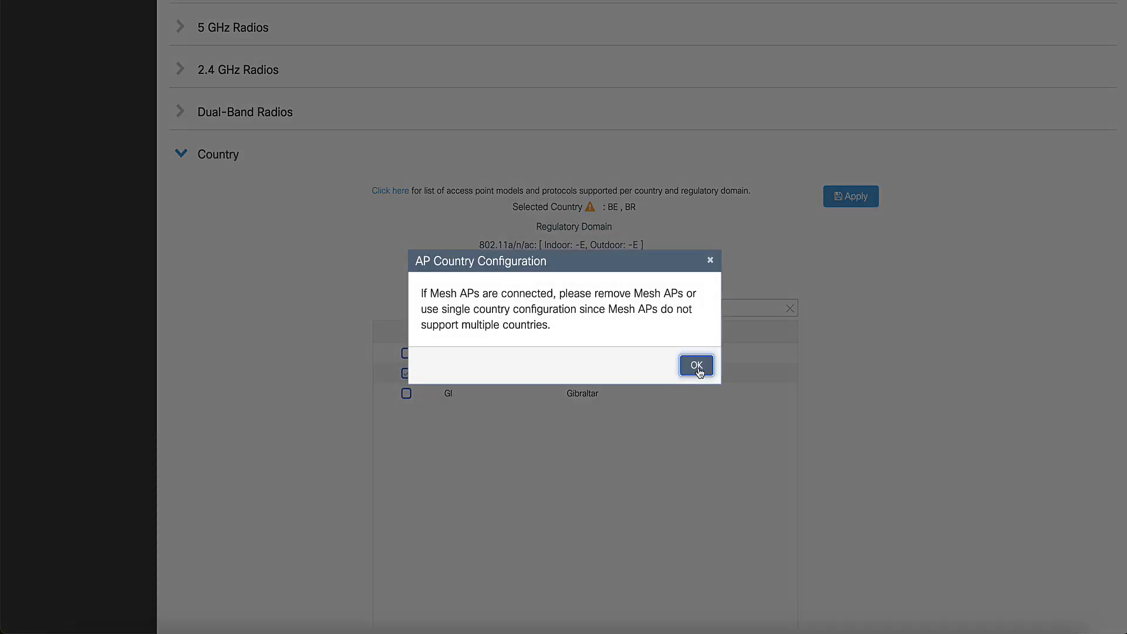
left_click(695, 365)
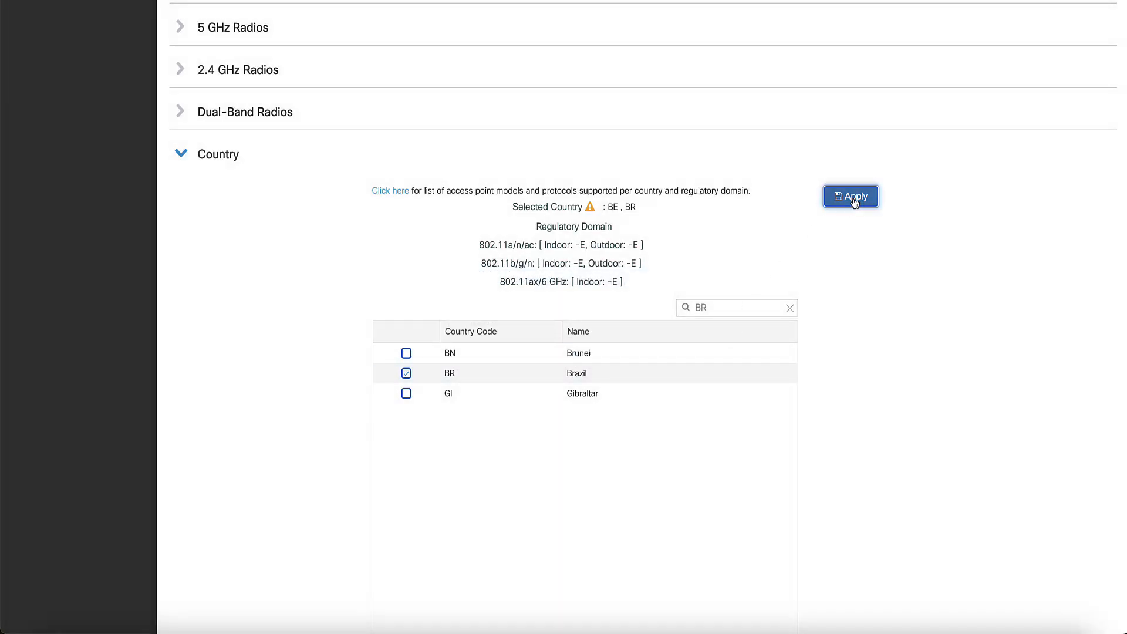
left_click(850, 196)
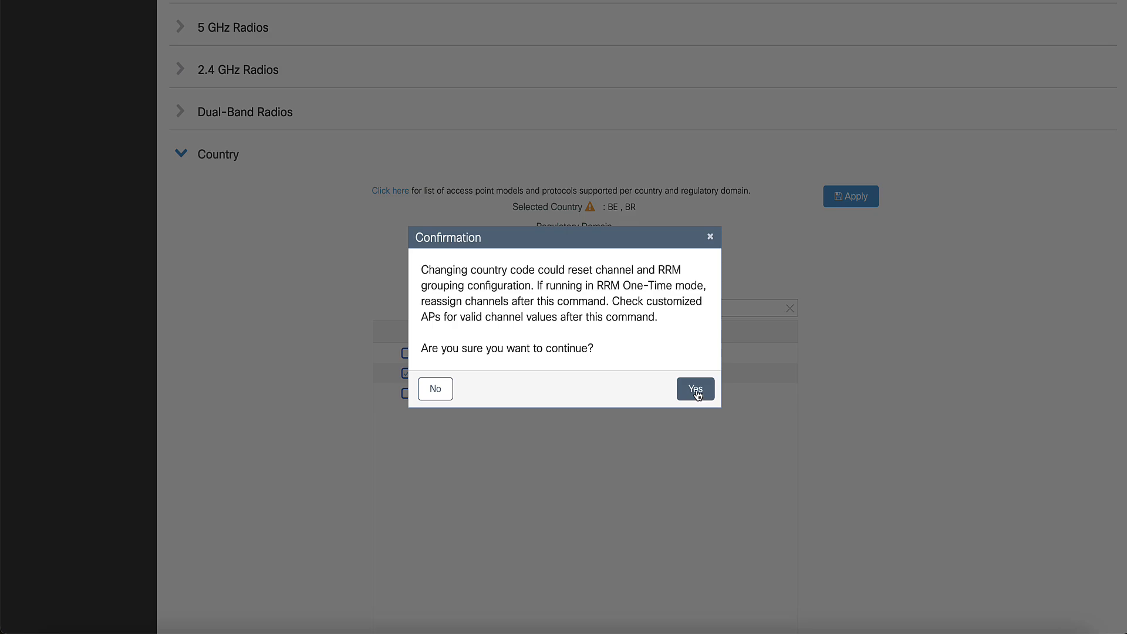
left_click(694, 389)
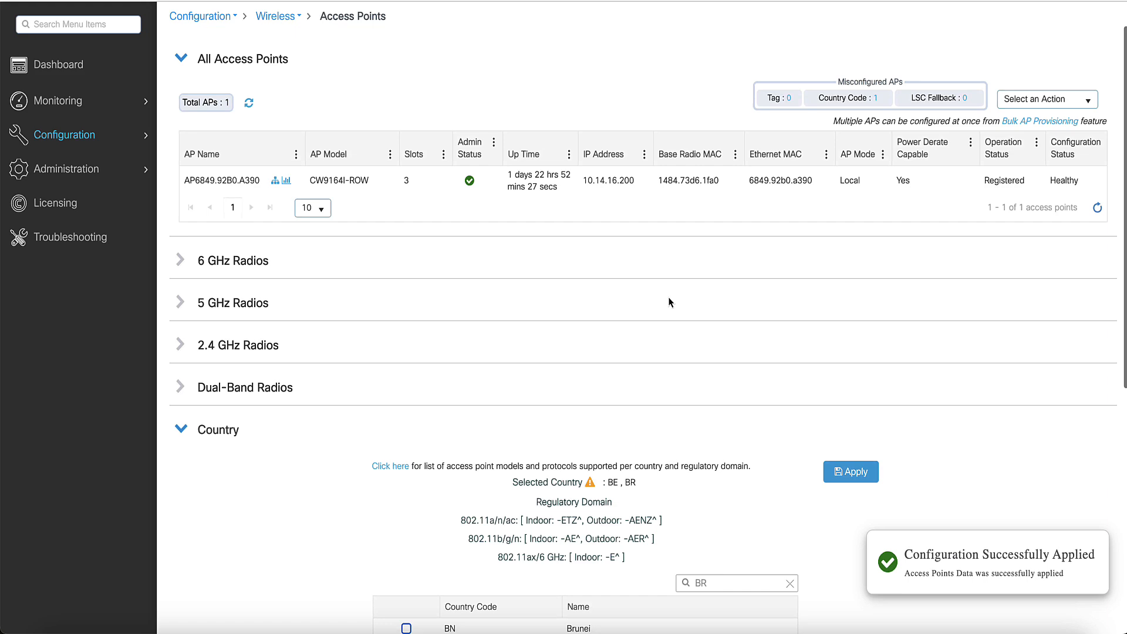
mouse_move(671, 302)
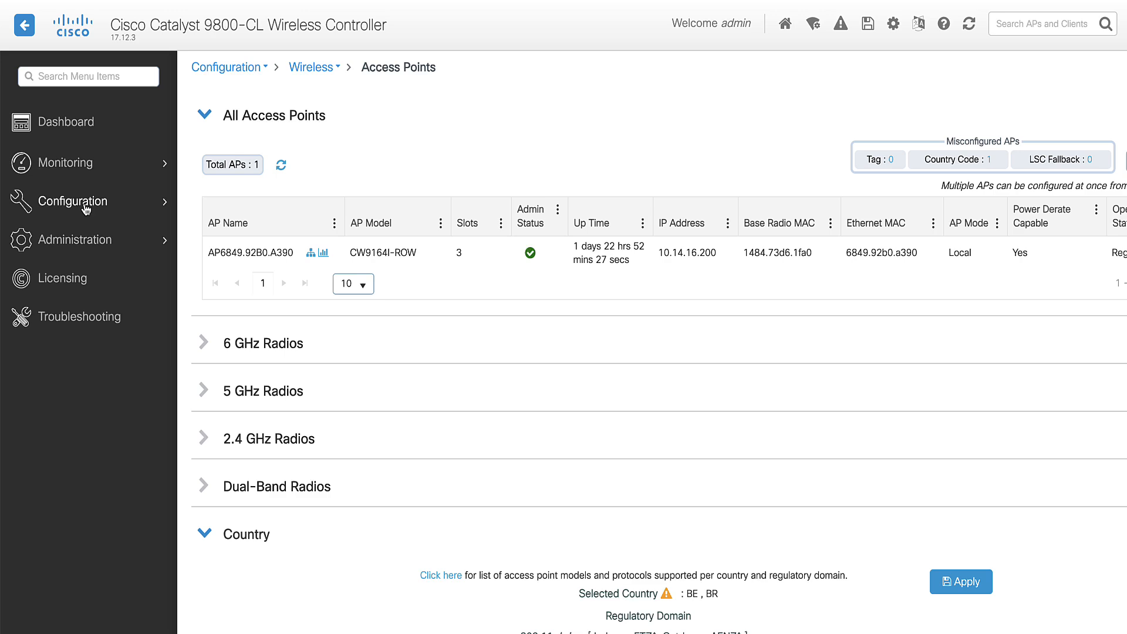
Set default-ap-profile country code to BR and update and apply it to the device
left_click(80, 201)
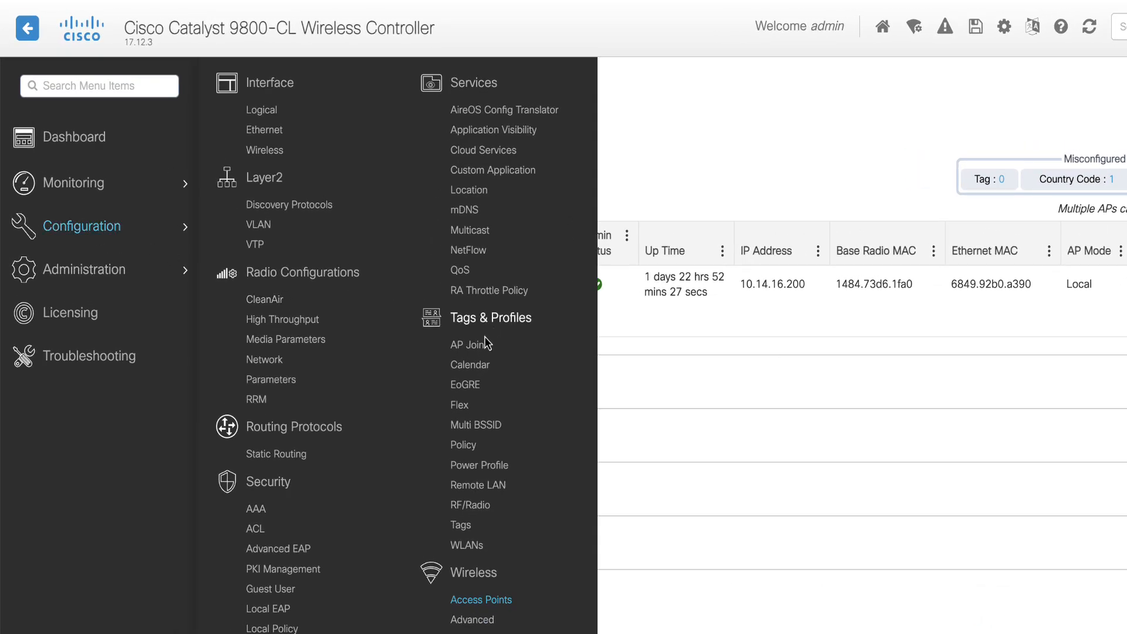
left_click(471, 344)
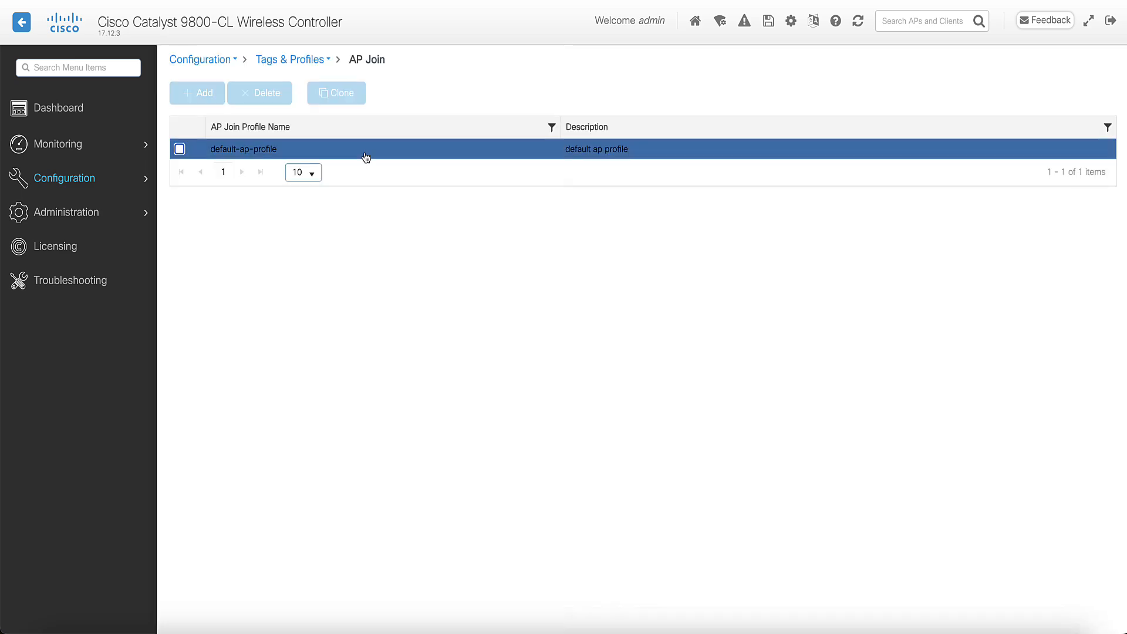
double_click(244, 149)
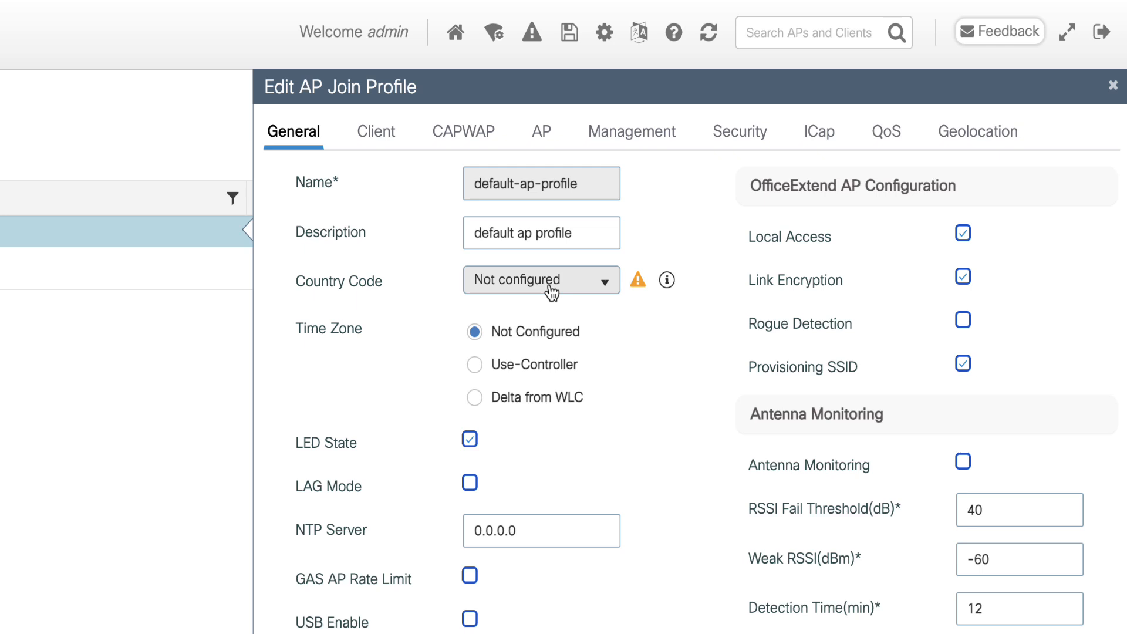
left_click(540, 281)
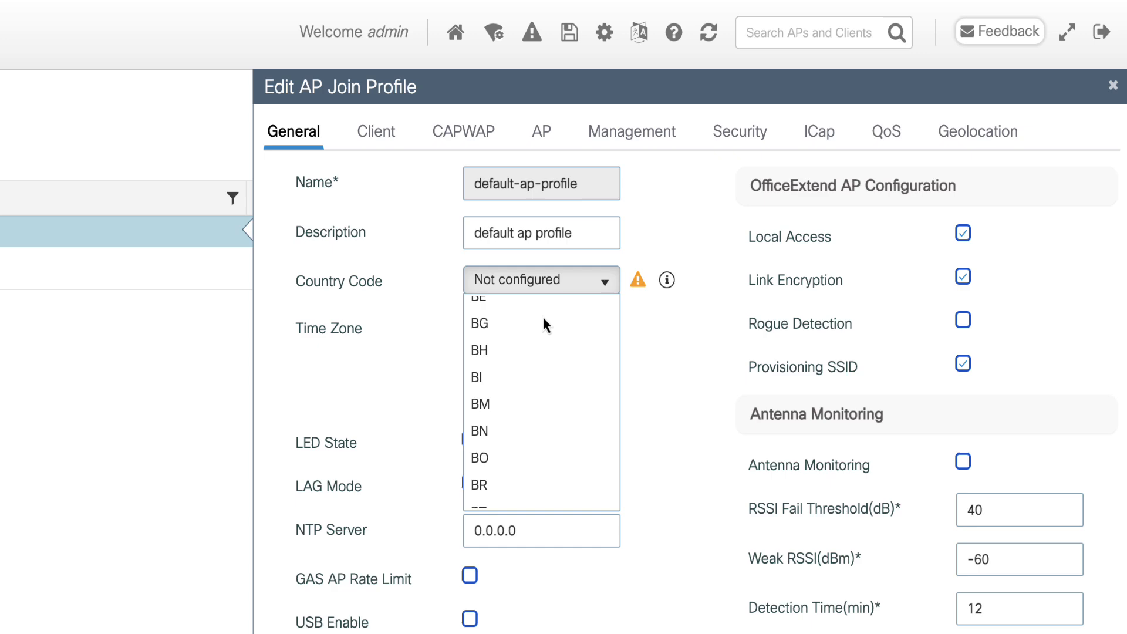
mouse_move(514, 496)
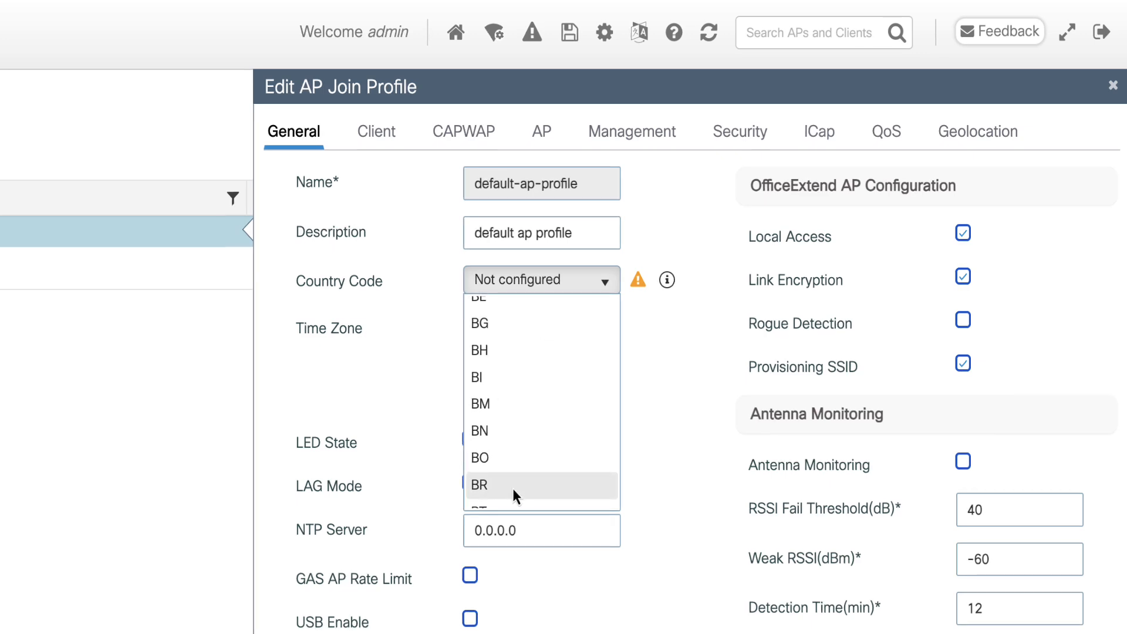
left_click(513, 485)
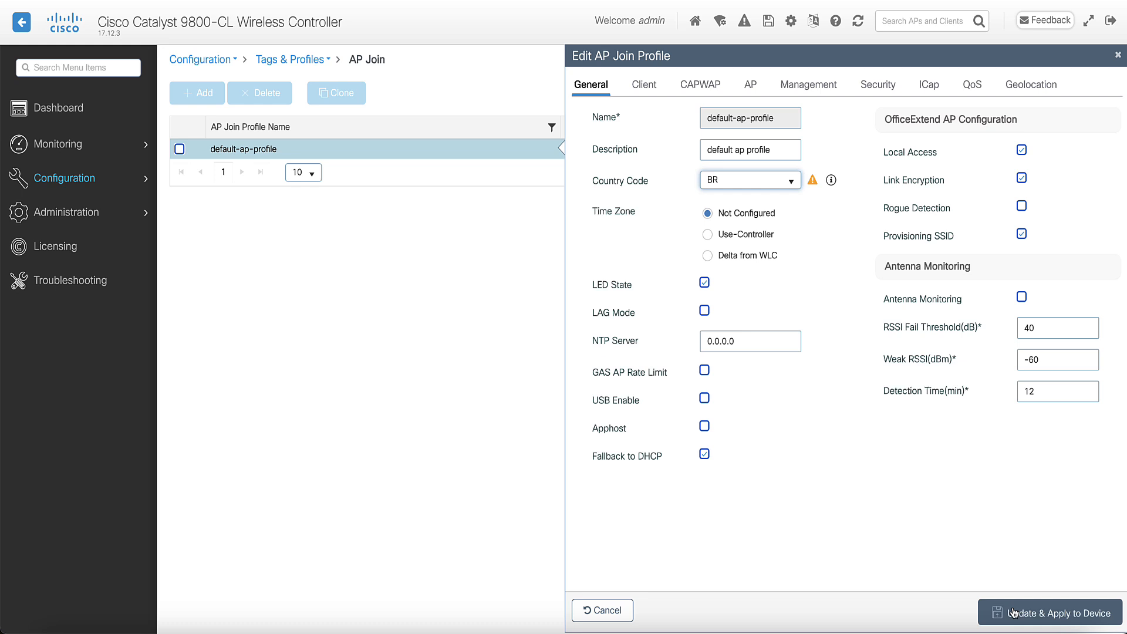
left_click(1053, 613)
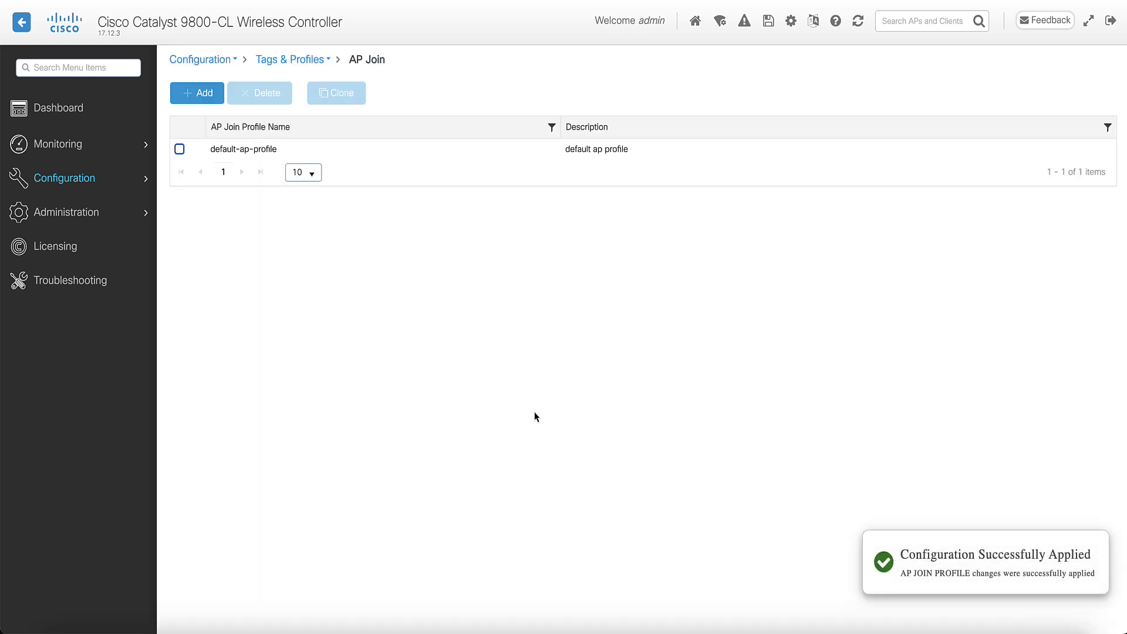
mouse_move(425, 370)
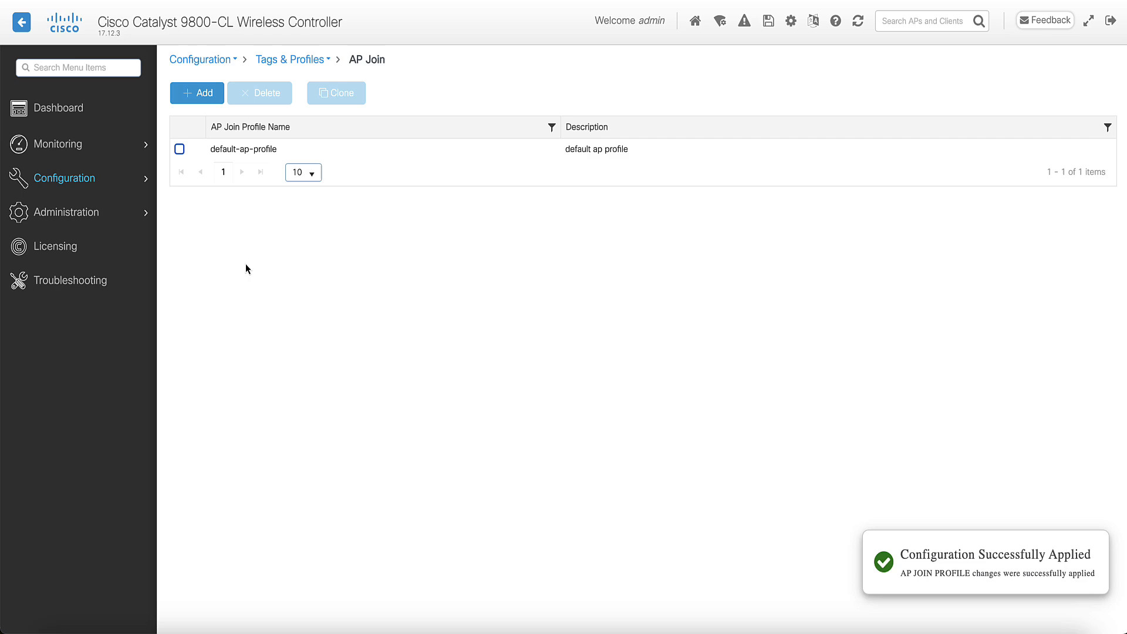
Bring up the configuration navigation menu over the AP join profiles page
left_click(64, 178)
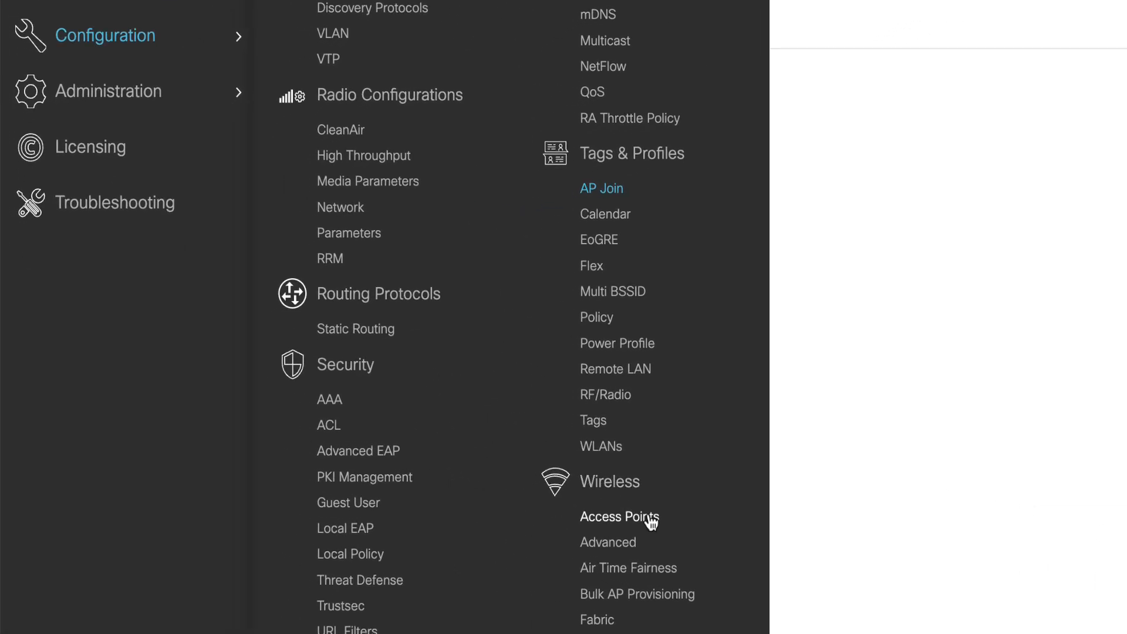
Verify the AP's Advanced details show country code BR and list its 2.4 GHz radios as up
left_click(619, 517)
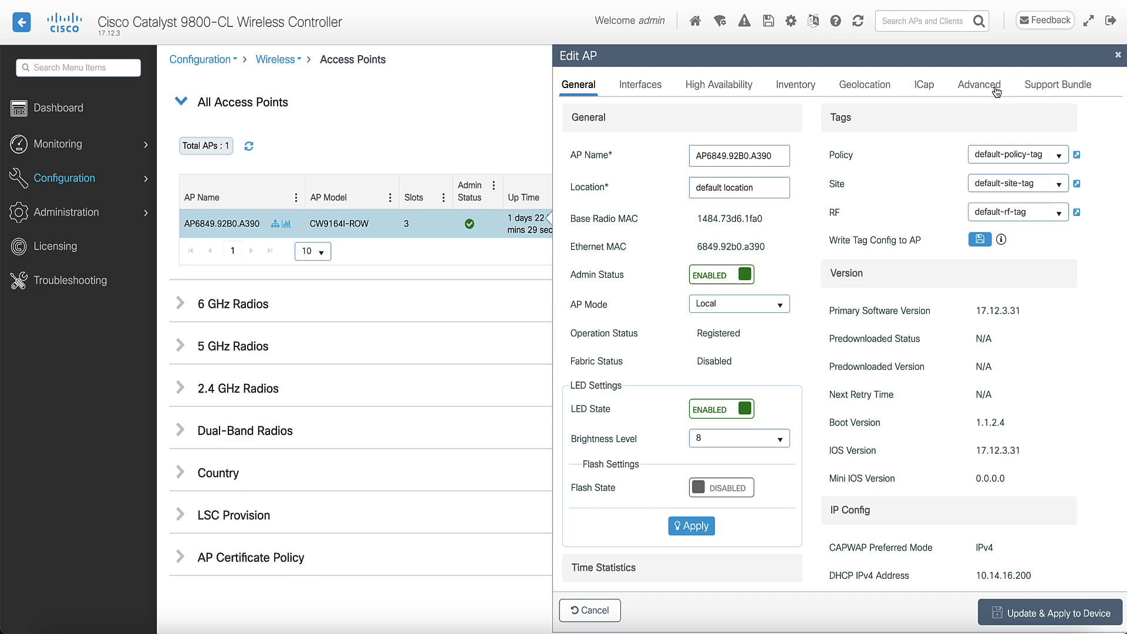
left_click(977, 85)
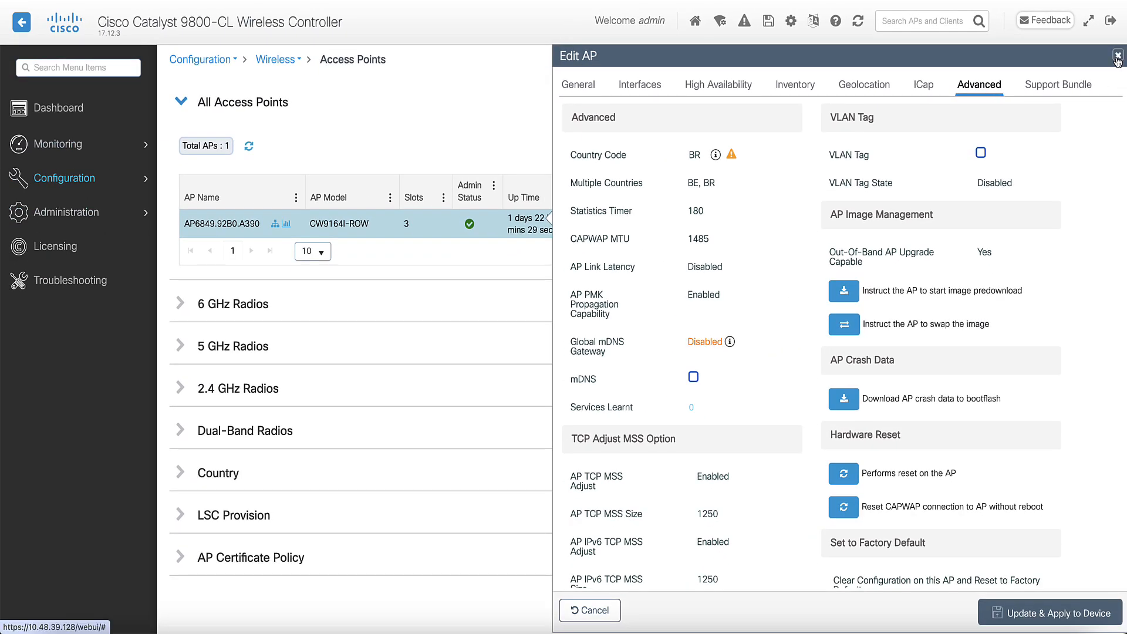
left_click(1117, 56)
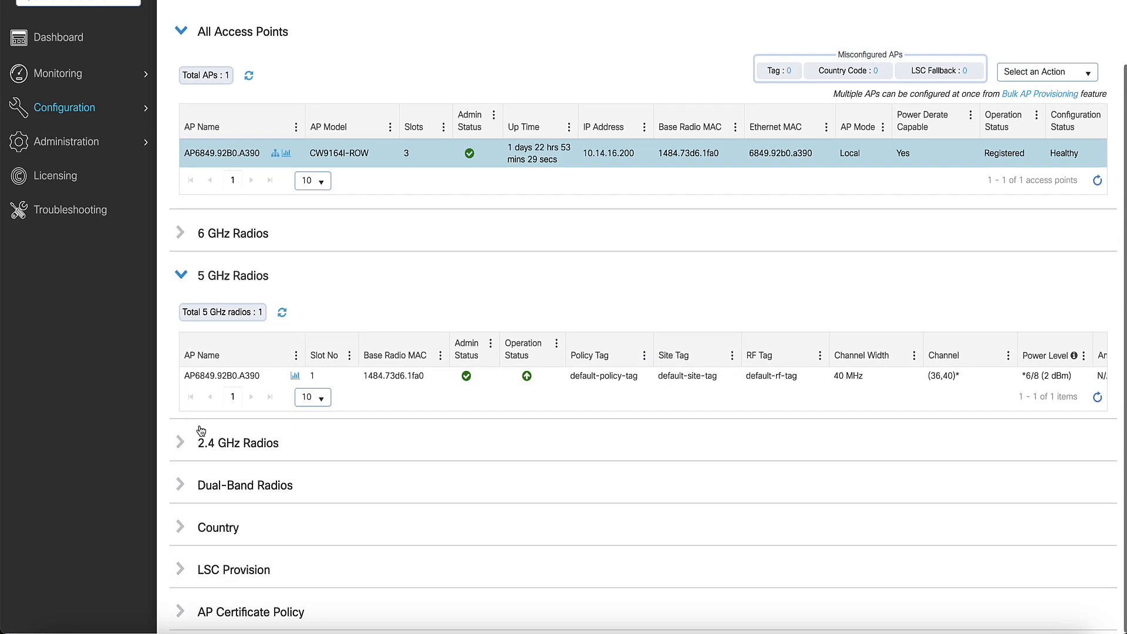
left_click(181, 441)
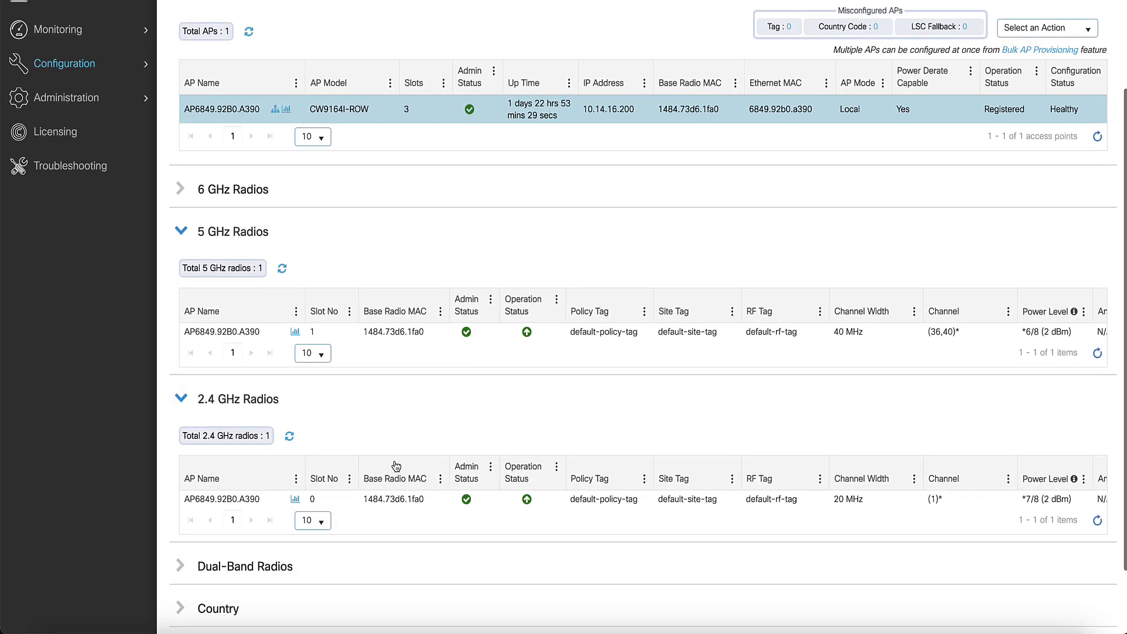